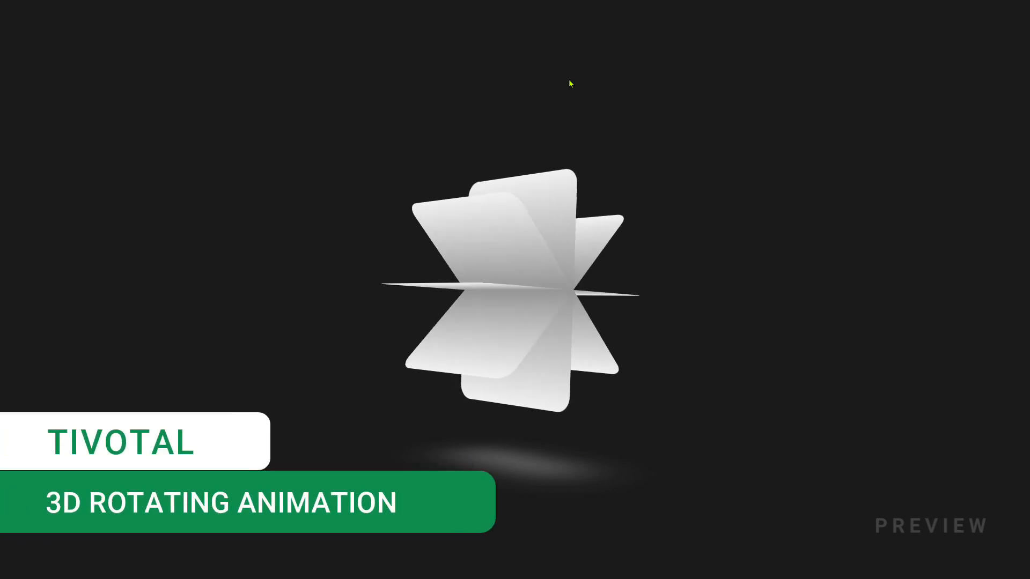
{"action": "mouse_move", "coordinate": [561, 472]}
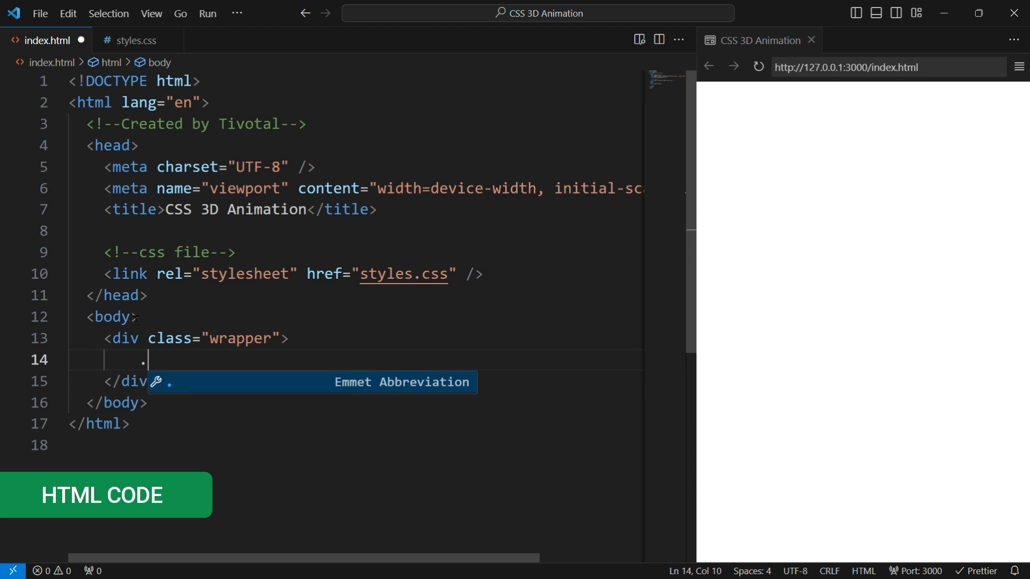
Step: Inside the wrapper, add a box div with four spans styled --i: 0, 1, -1 and 2
{"action": "type", "text": ".box>span"}
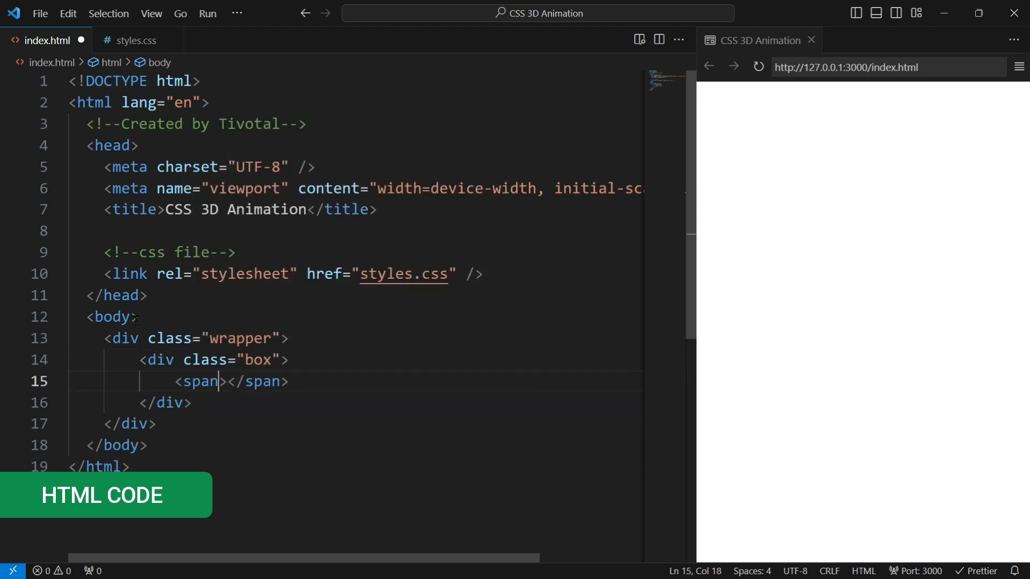
{"action": "type", "text": "style=\"--i: 0"}
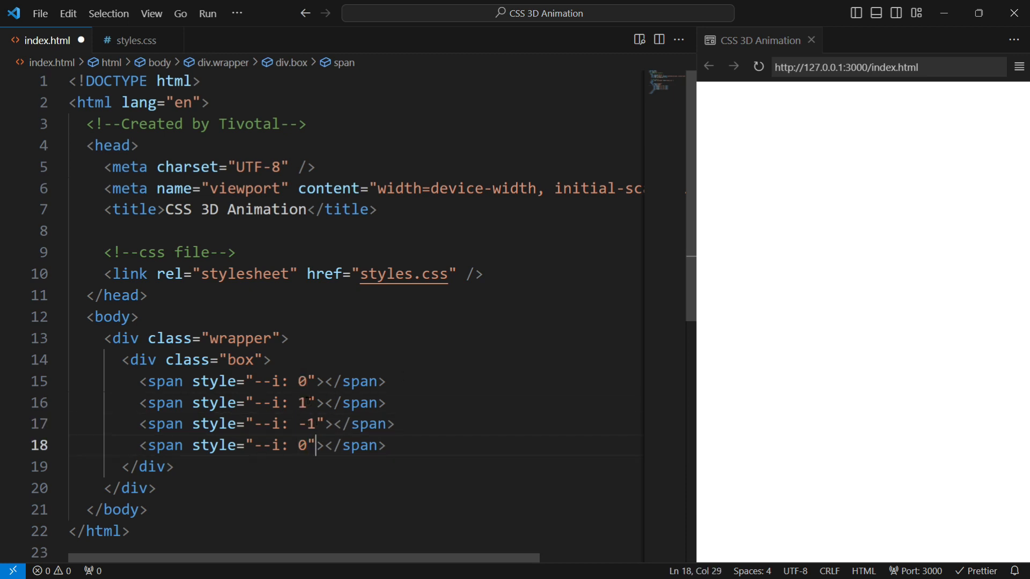
{"action": "type", "text": "2"}
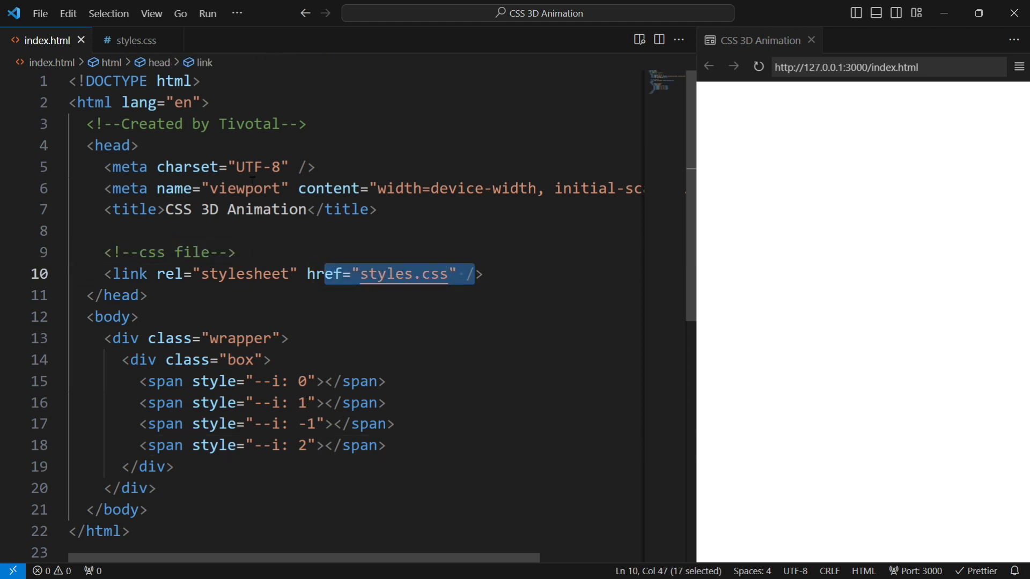
{"action": "left_click", "coordinate": [136, 40]}
{"action": "type", "text": "margin: ;"}
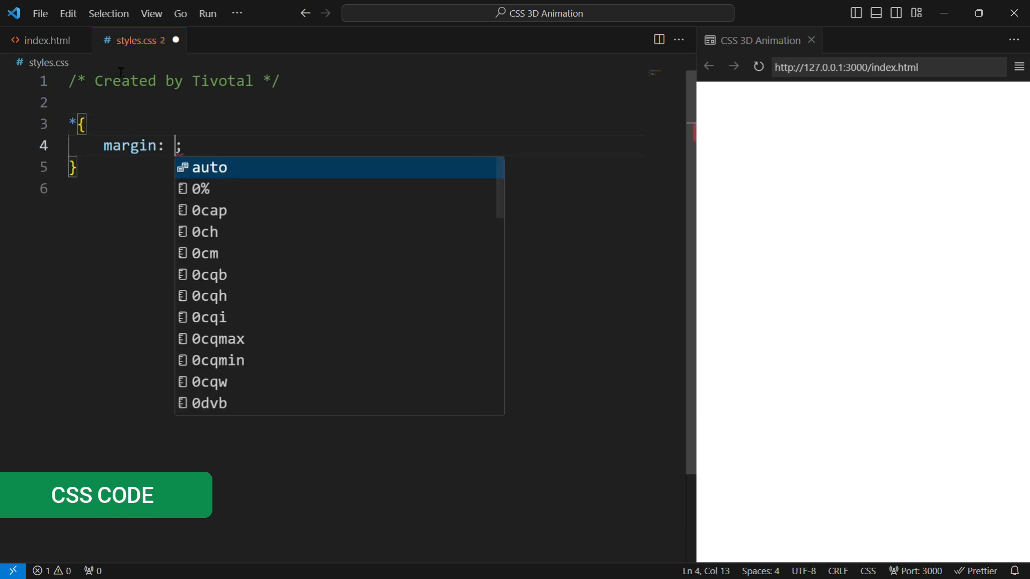
Step: Zero margin and padding with border-box sizing; flex-center the full-height body on #1b1b1b
{"action": "type", "text": "0;"}
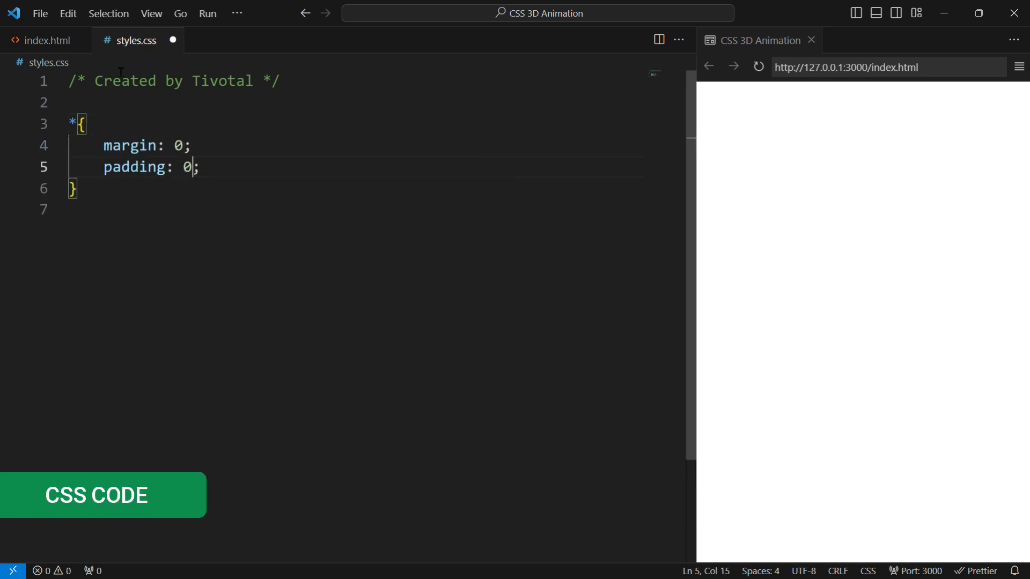
{"action": "type", "text": "box-sizing: border-box;"}
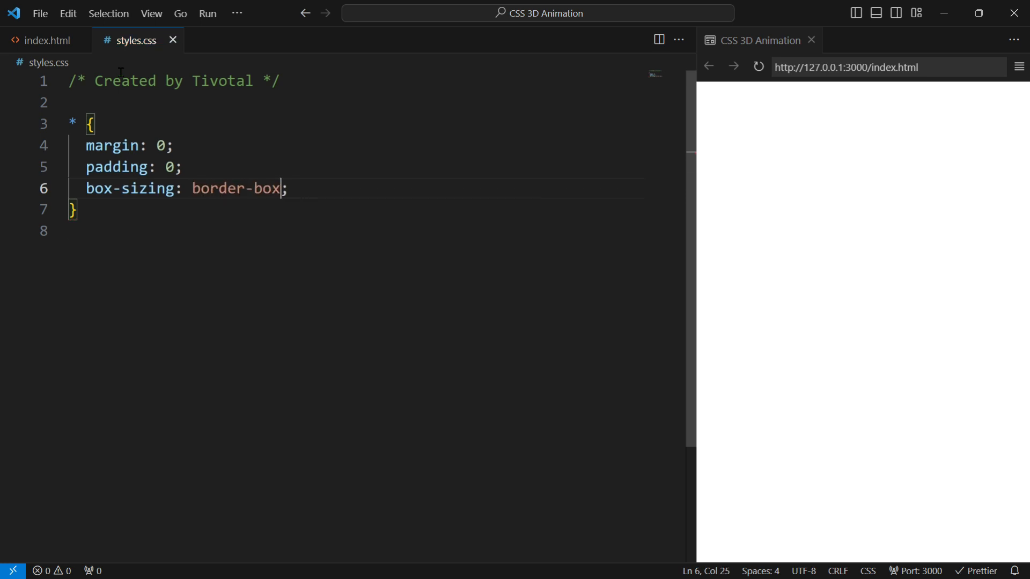
{"action": "type", "text": "body {"}
{"action": "type", "text": "min-height: 100vh;"}
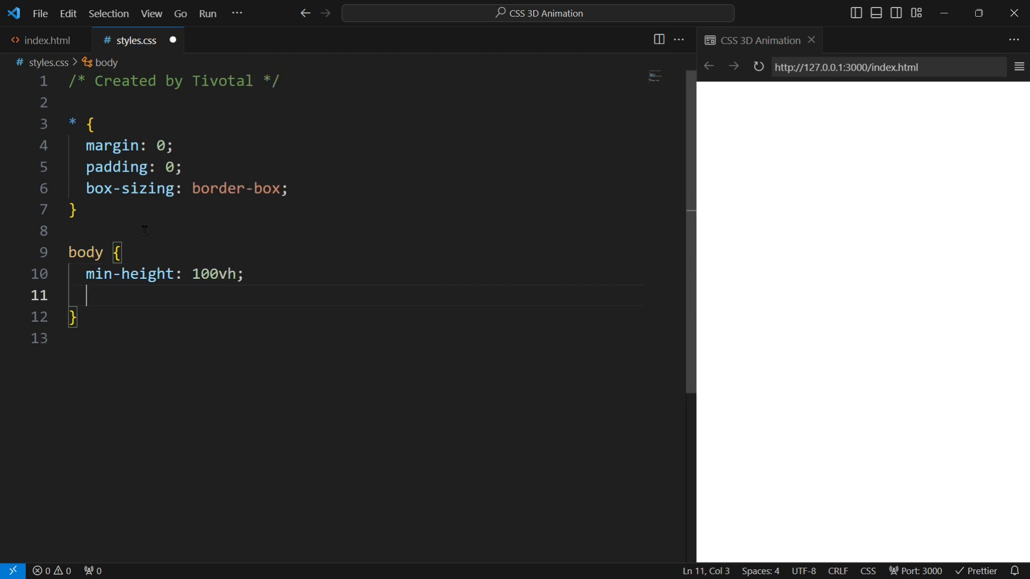
{"action": "type", "text": "display: flex;"}
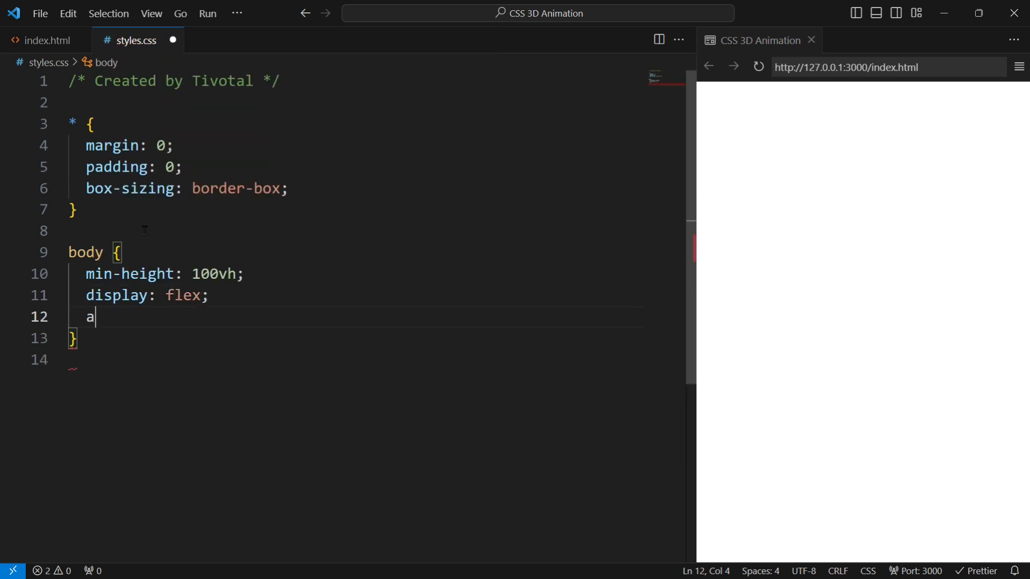
{"action": "type", "text": "lign-items: center;"}
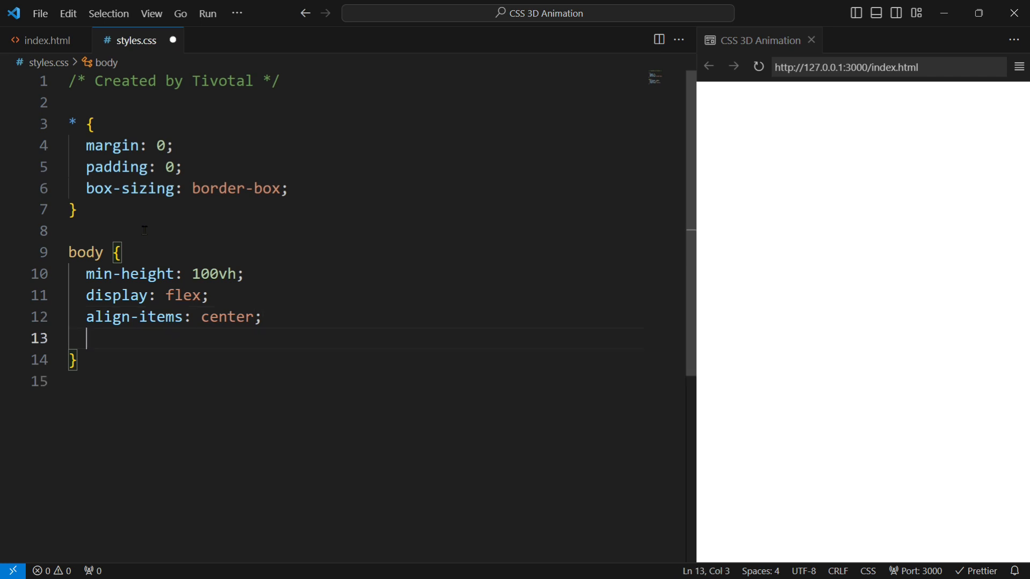
{"action": "type", "text": "justify-content: center;"}
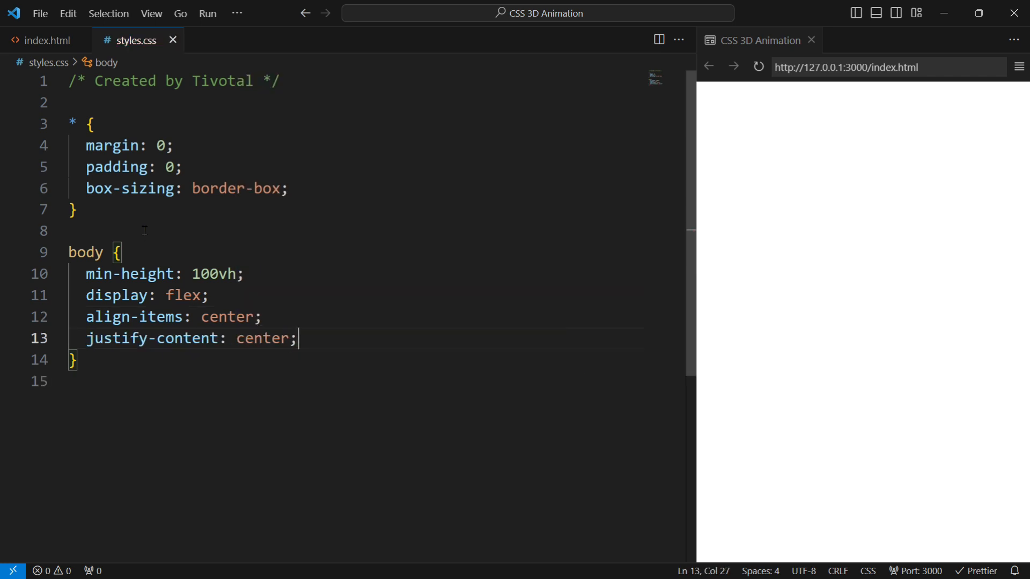
{"action": "type", "text": "background: #;"}
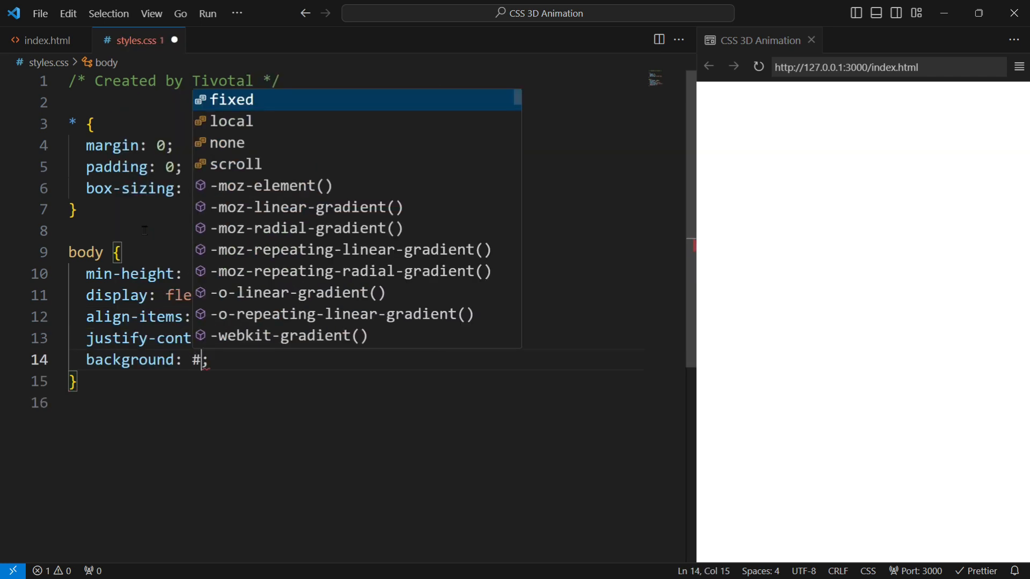
{"action": "type", "text": "1b1b1b"}
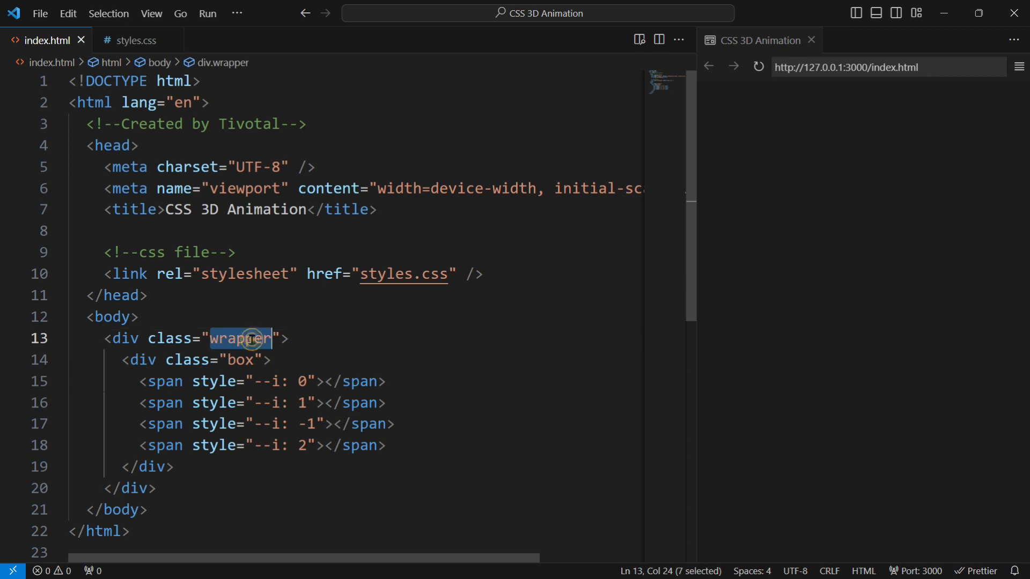
Step: Give .wrapper absolute position, 300px height and 200px width, then start a .wrapper::before rule
{"action": "left_click", "coordinate": [135, 40]}
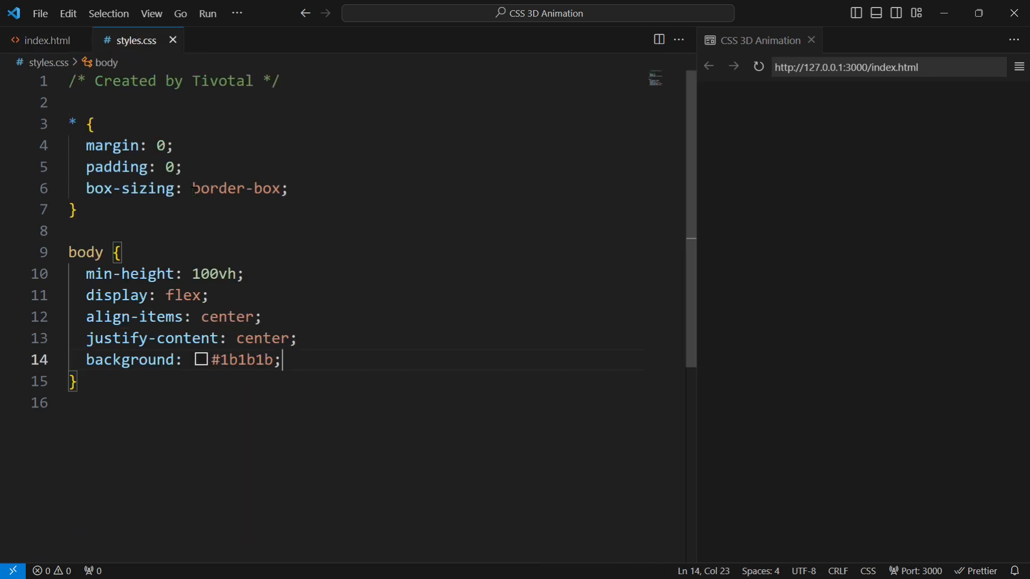
{"action": "type", "text": ".wrapper"}
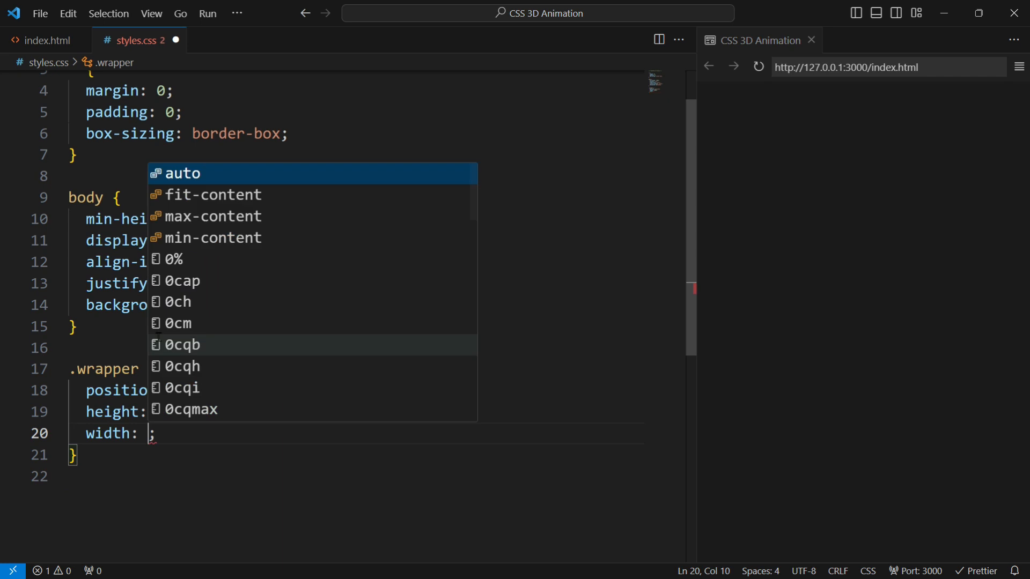
{"action": "type", "text": "200px"}
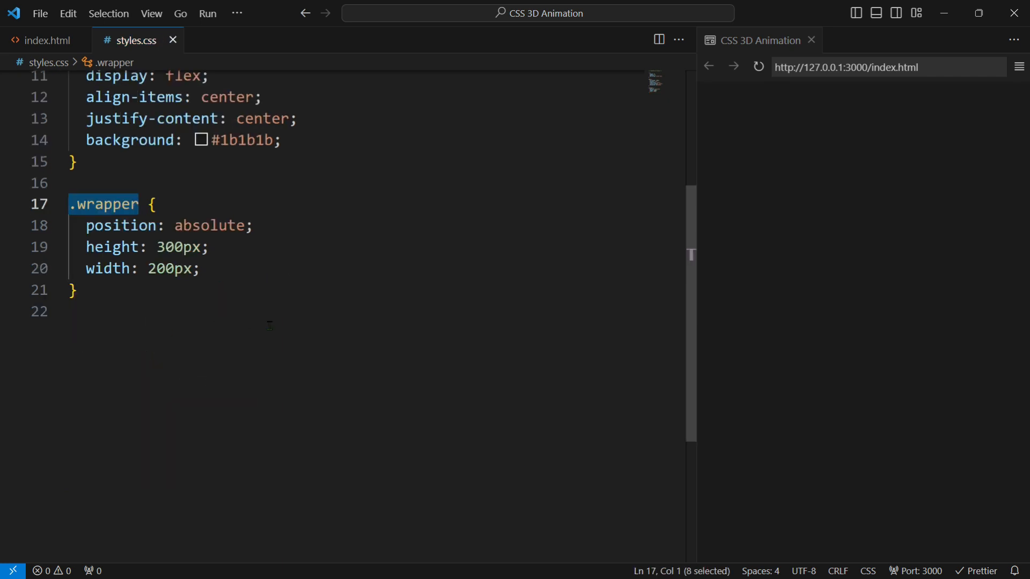
{"action": "type", "text": ".wrapper::befcre{"}
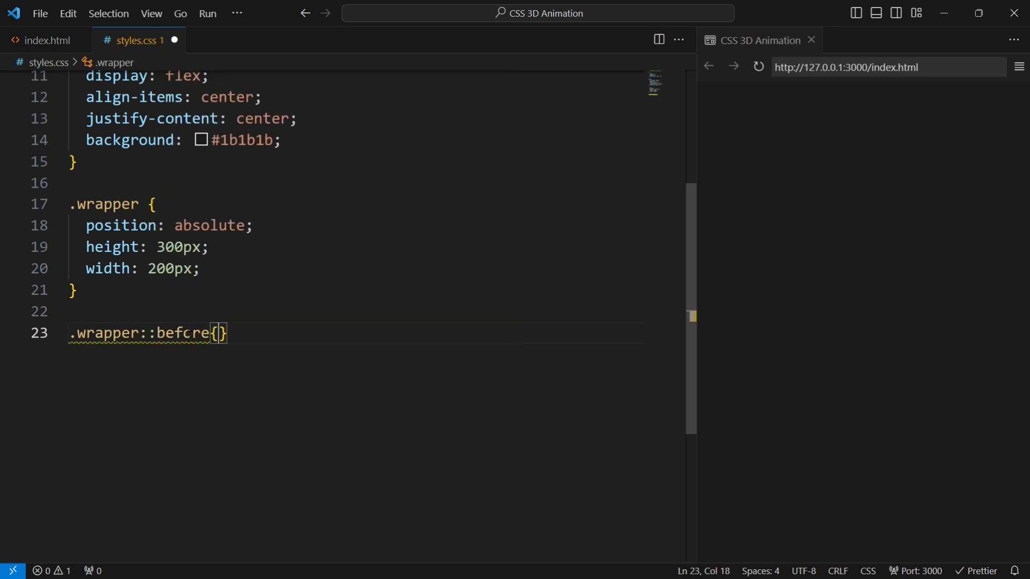
Step: Make .wrapper::before an absolute, empty-content, full-size block with a white background
{"action": "type", "text": "position: absolute;"}
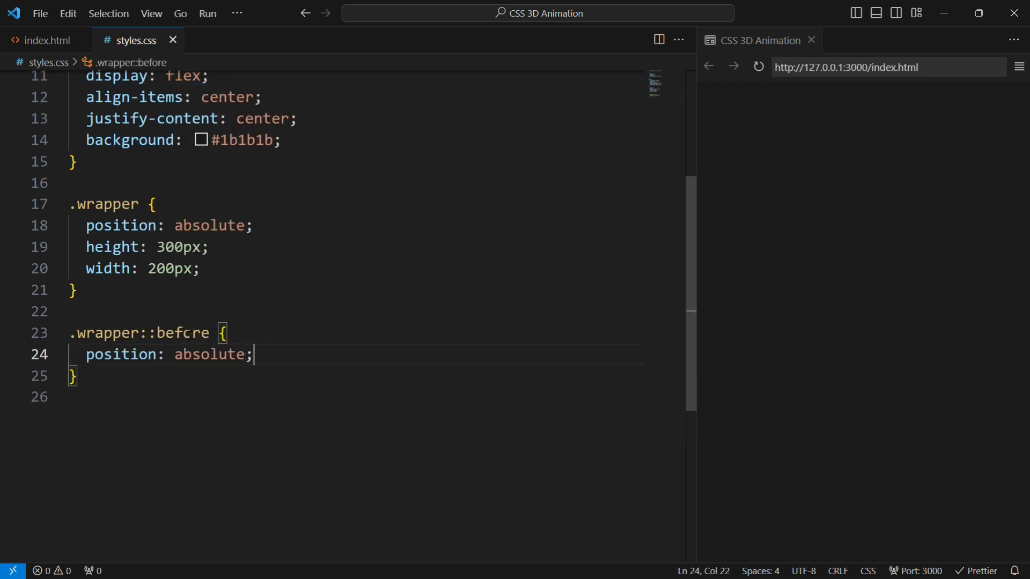
{"action": "type", "text": "content: \"\";"}
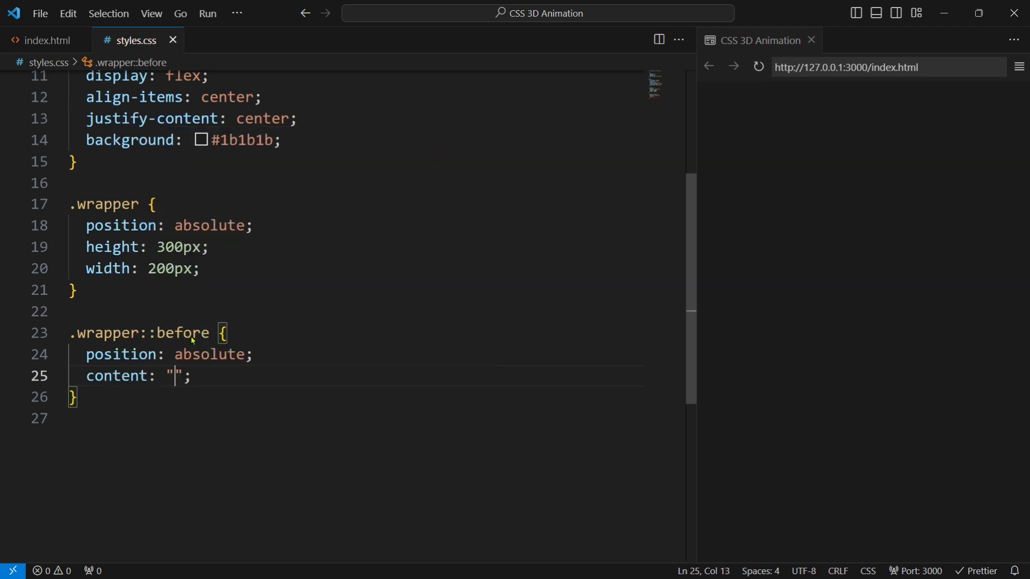
{"action": "type", "text": "height: 50px;"}
{"action": "left_click", "coordinate": [356, 419]}
{"action": "type", "text": "w"}
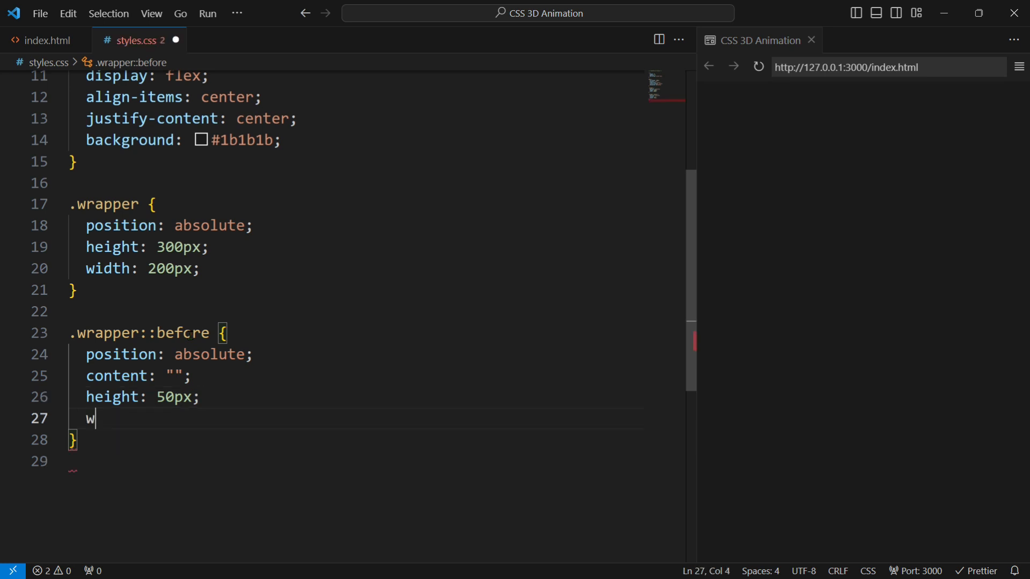
{"action": "type", "text": "idth: 100%;"}
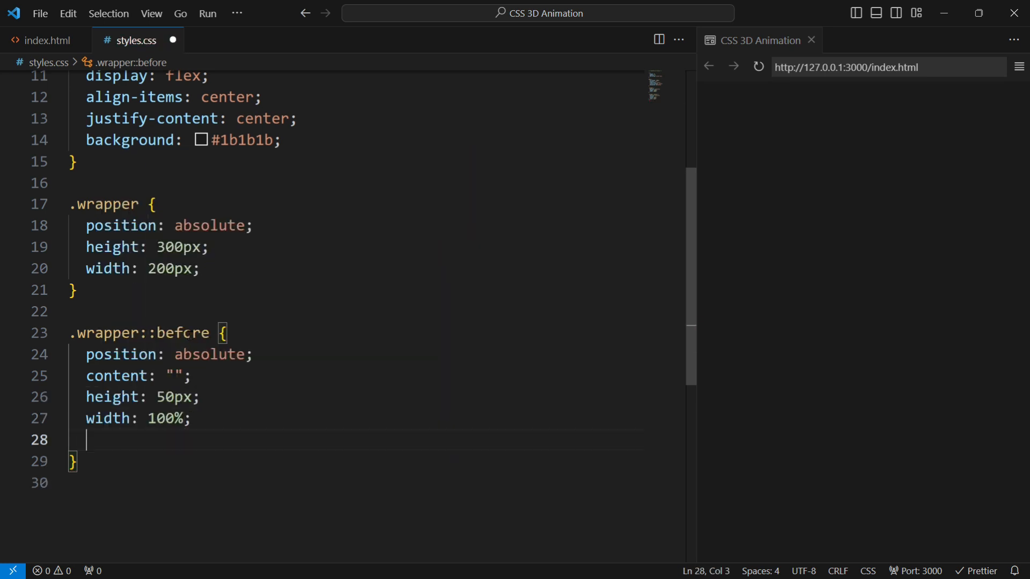
{"action": "type", "text": "background-color: #fff;"}
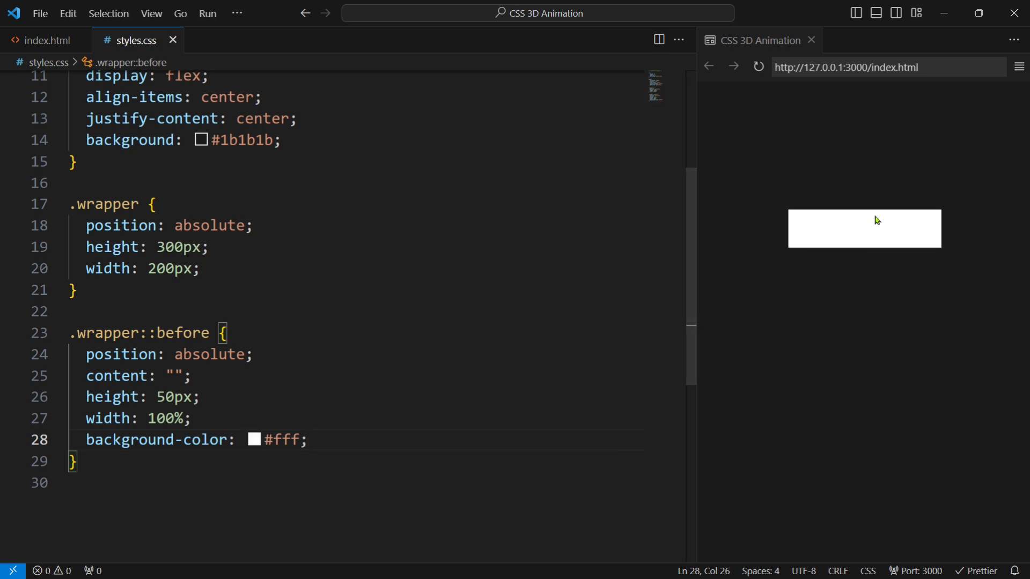
Step: Place the ::before glow at bottom -100px, left 0, with blur(40px), opacity .5 and rotateX(90deg)
{"action": "type", "text": "bottom: -100px;"}
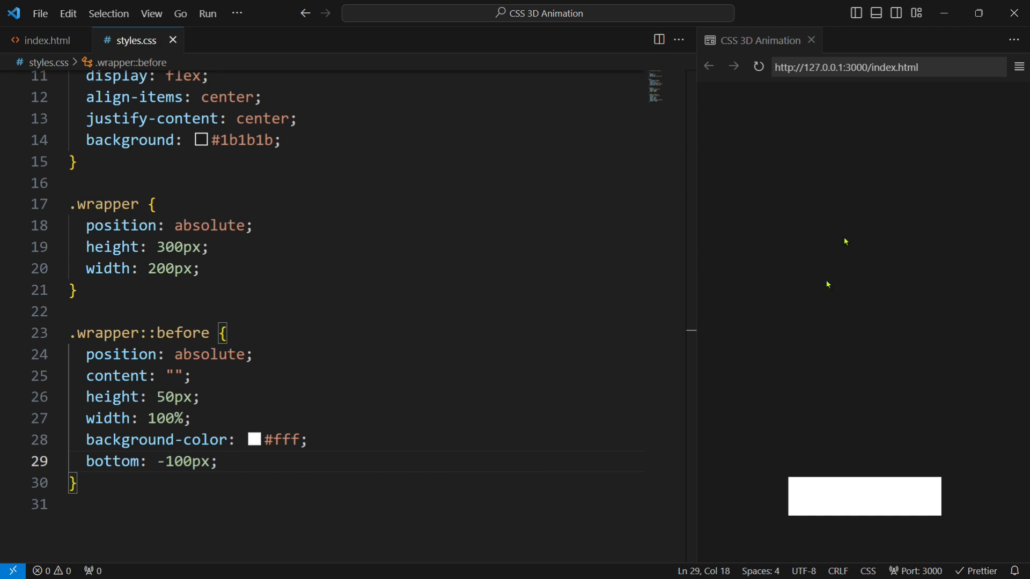
{"action": "type", "text": "l"}
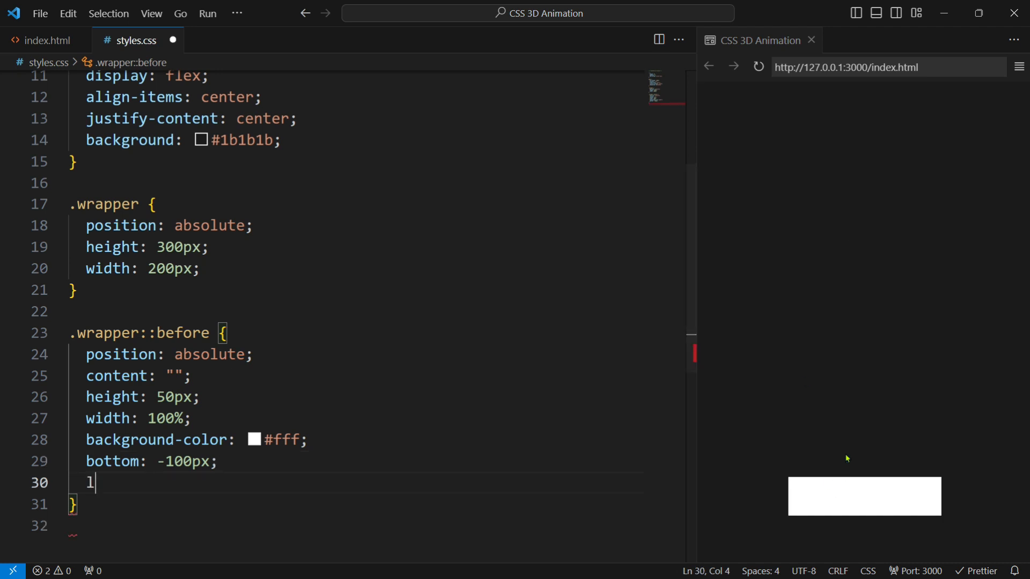
{"action": "type", "text": "eft: 0;"}
{"action": "type", "text": "filter: ;"}
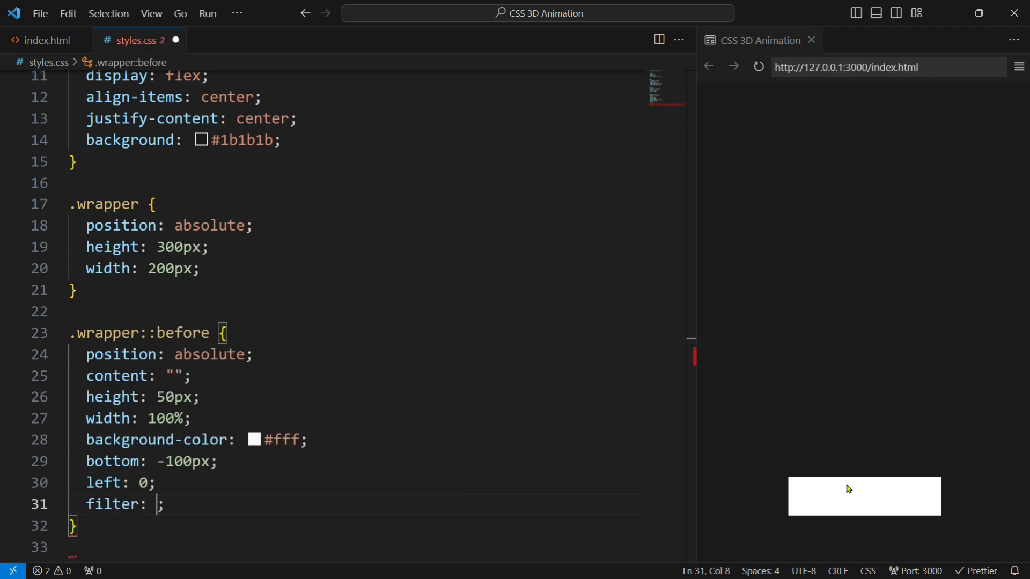
{"action": "type", "text": "blur("}
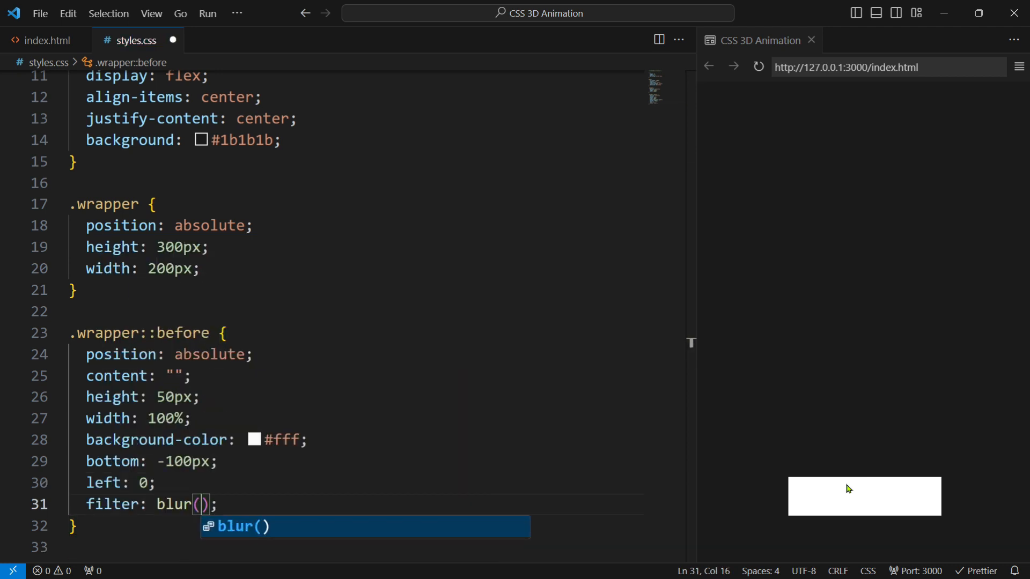
{"action": "type", "text": "40px"}
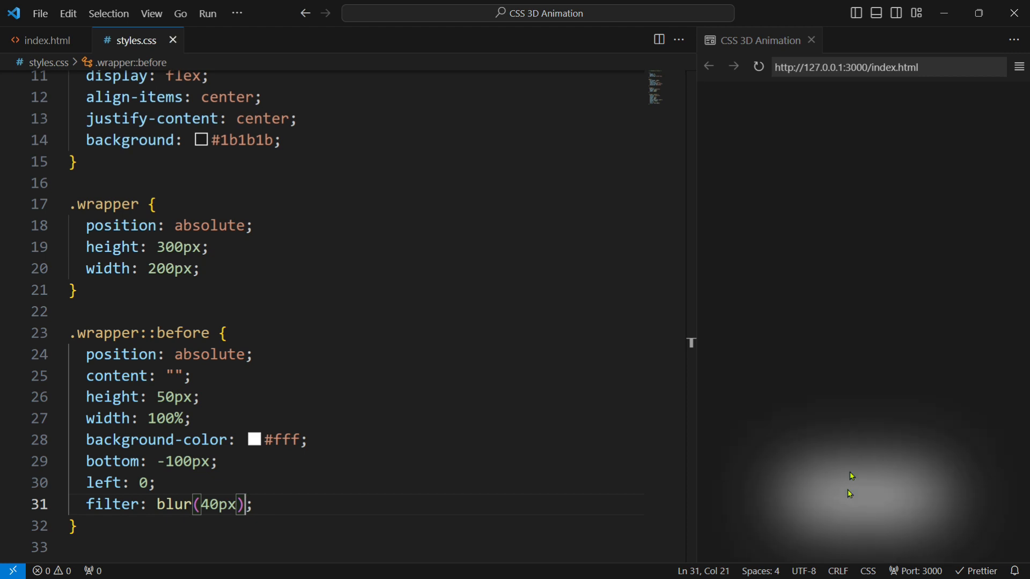
{"action": "scroll", "scroll_direction": "down", "scroll_amount": 3}
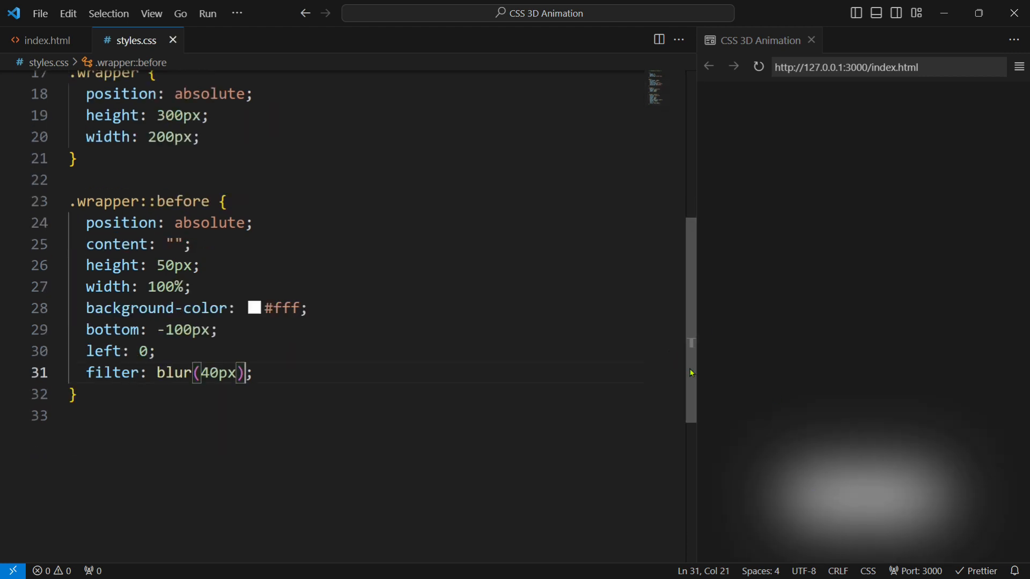
{"action": "type", "text": "opacity: .5;"}
{"action": "type", "text": "transform: ;"}
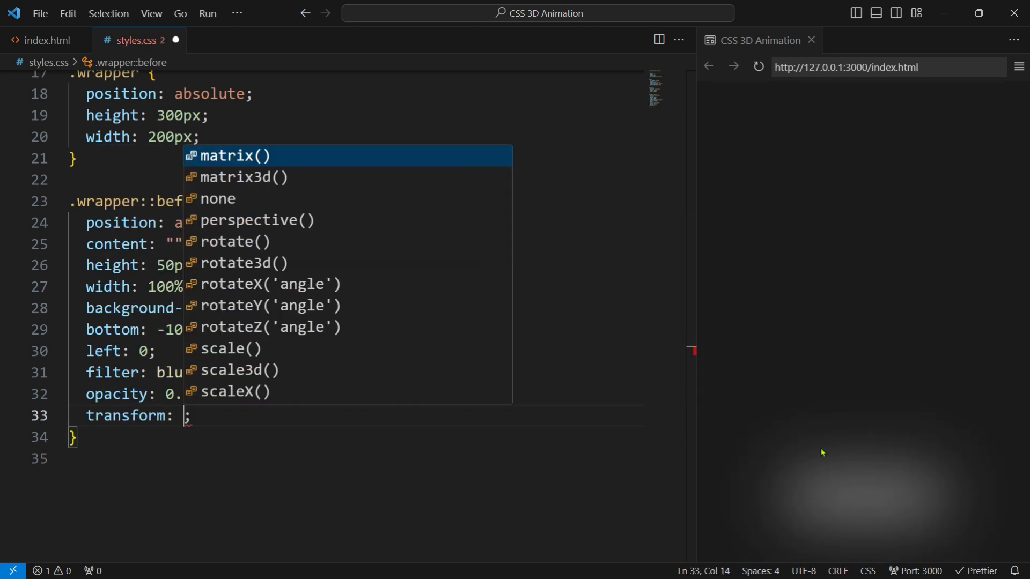
{"action": "type", "text": "rotateX('angle"}
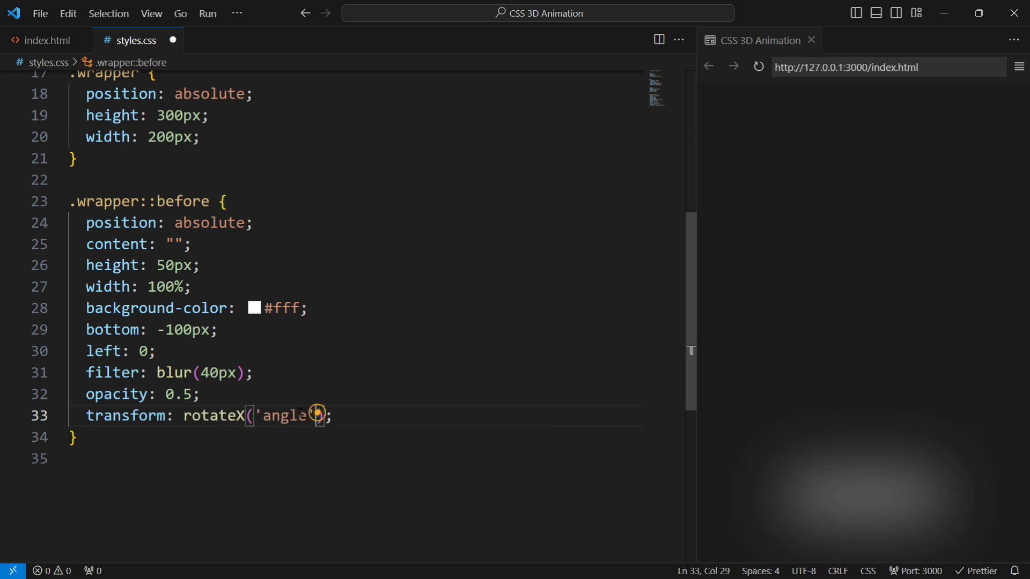
{"action": "type", "text": "9"}
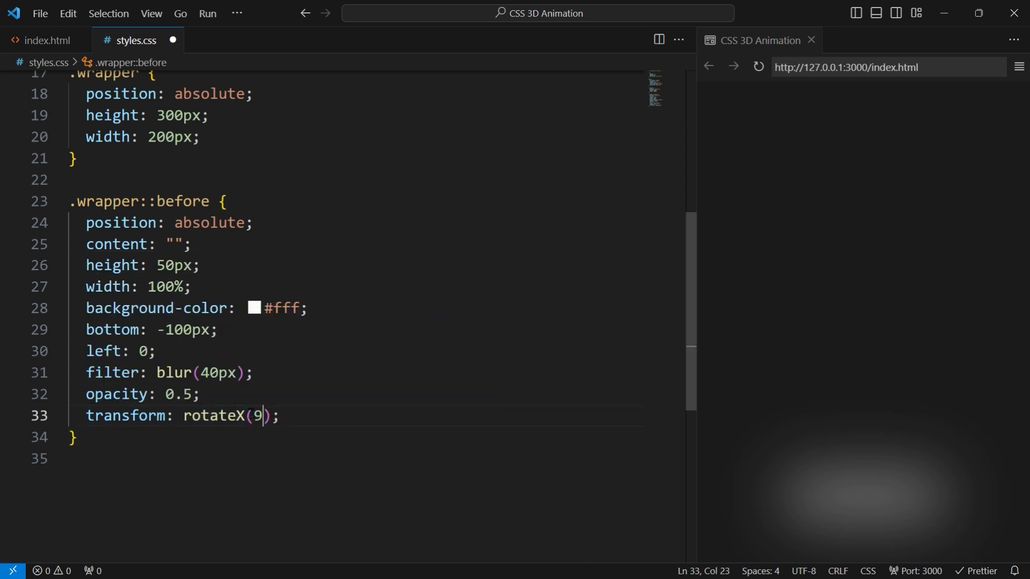
{"action": "type", "text": "0deg"}
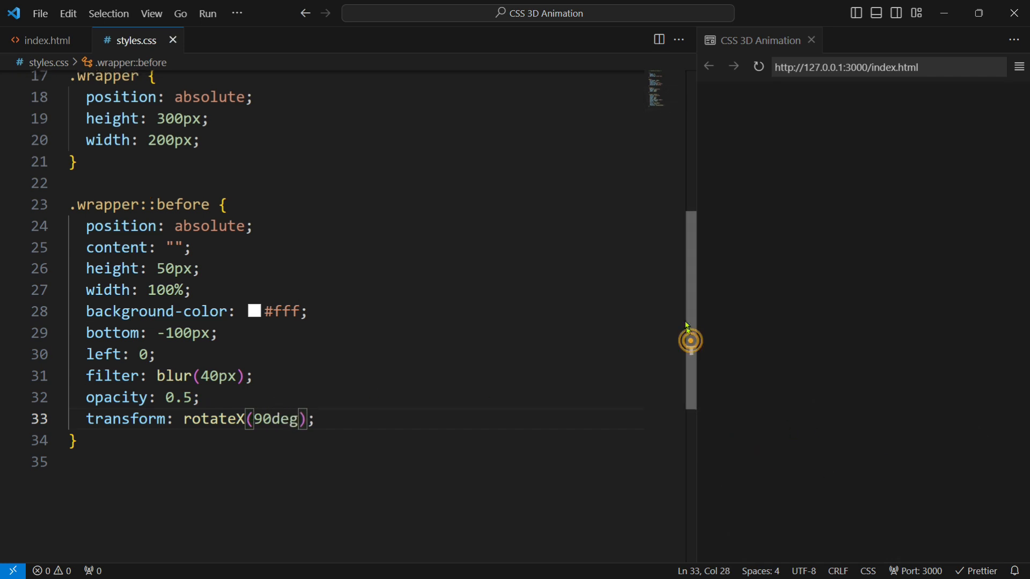
Step: Give .wrapper transform-style preserve-3d and transform perspective(1000px) rotateY(-45deg)
{"action": "type", "text": "t"}
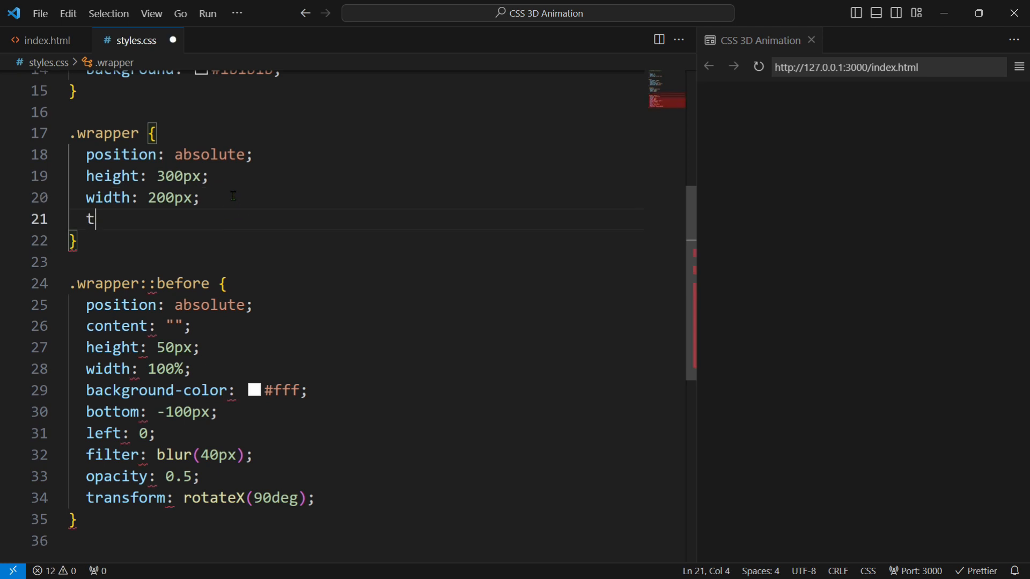
{"action": "type", "text": "ransform-style: preserve-3d;"}
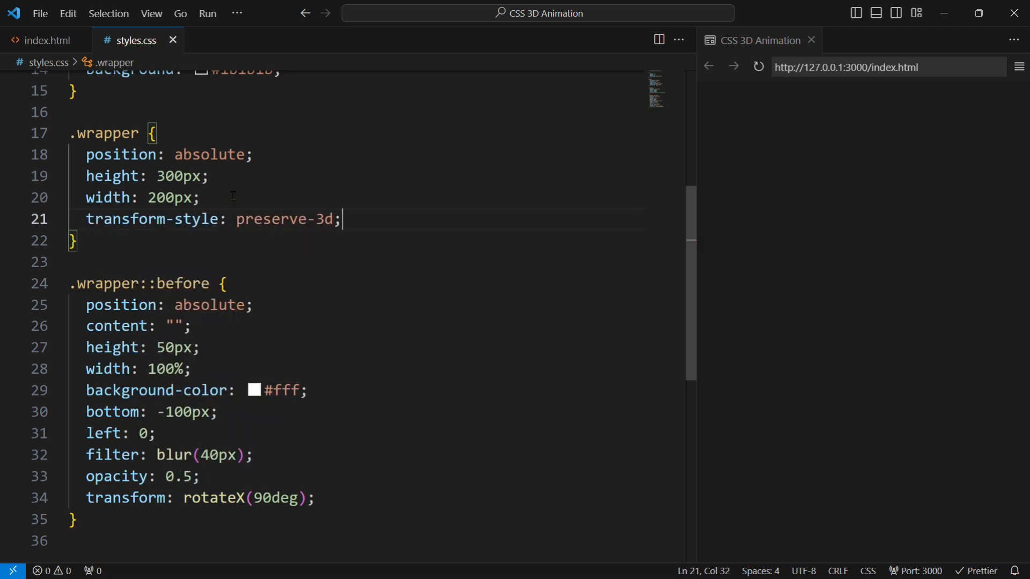
{"action": "type", "text": "transform: pre"}
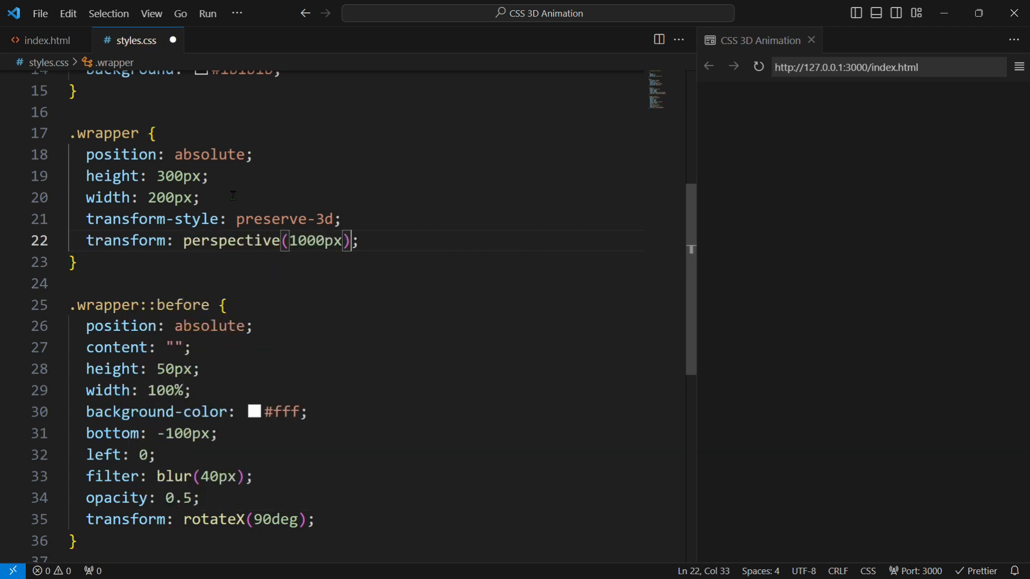
{"action": "type", "text": "rotateY('angle"}
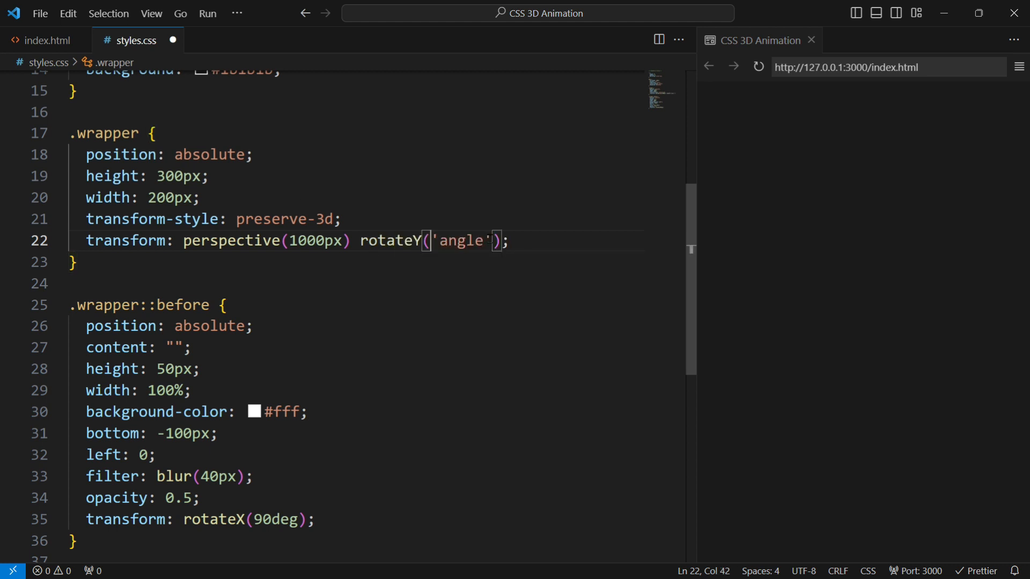
{"action": "type", "text": "-45deg"}
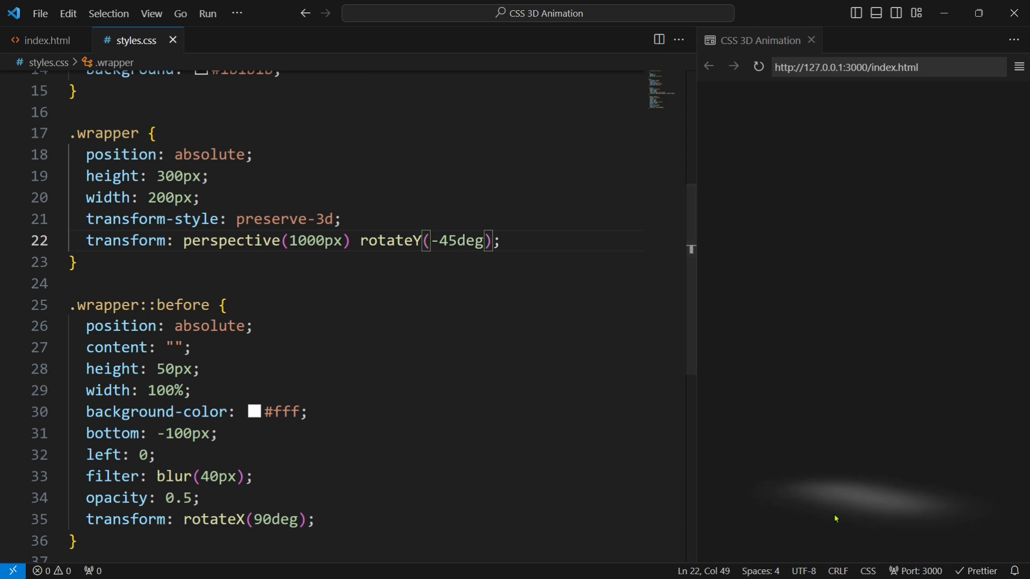
Step: Check the box class name in index.html, then add .wrapper .box: absolute, 100% height and width, top 0
{"action": "left_click", "coordinate": [45, 40]}
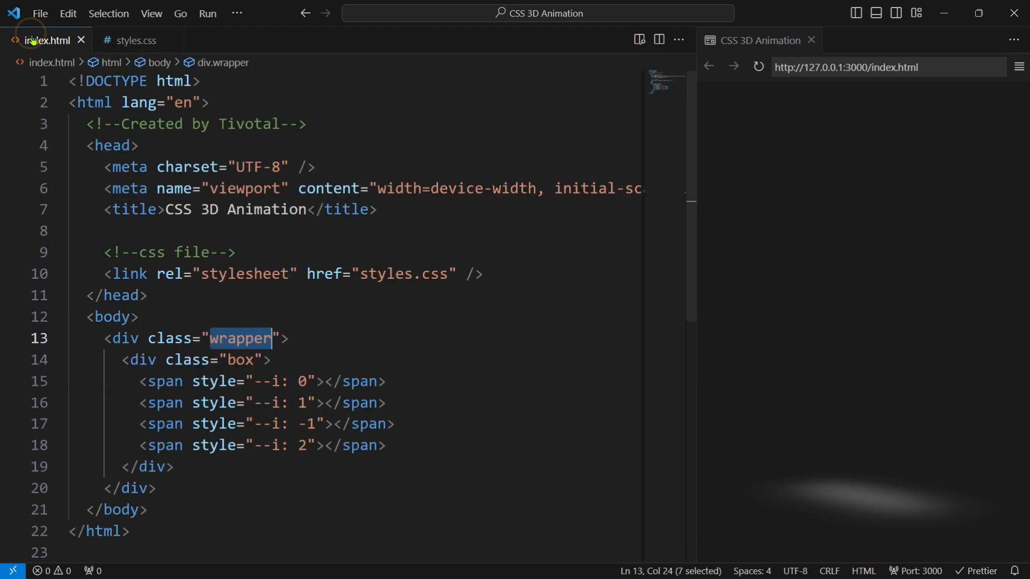
{"action": "double_click", "coordinate": [241, 360]}
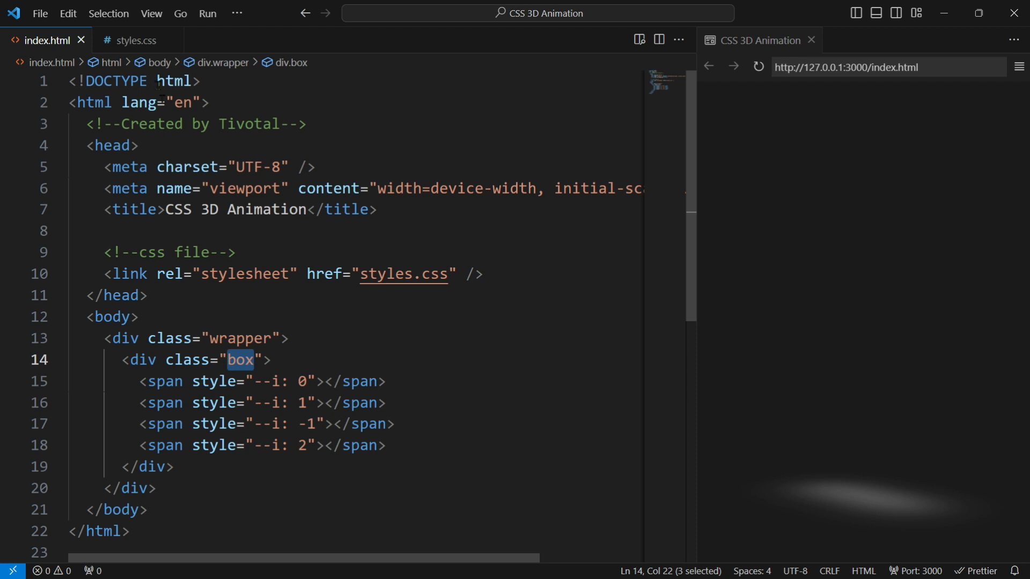
{"action": "left_click", "coordinate": [135, 40]}
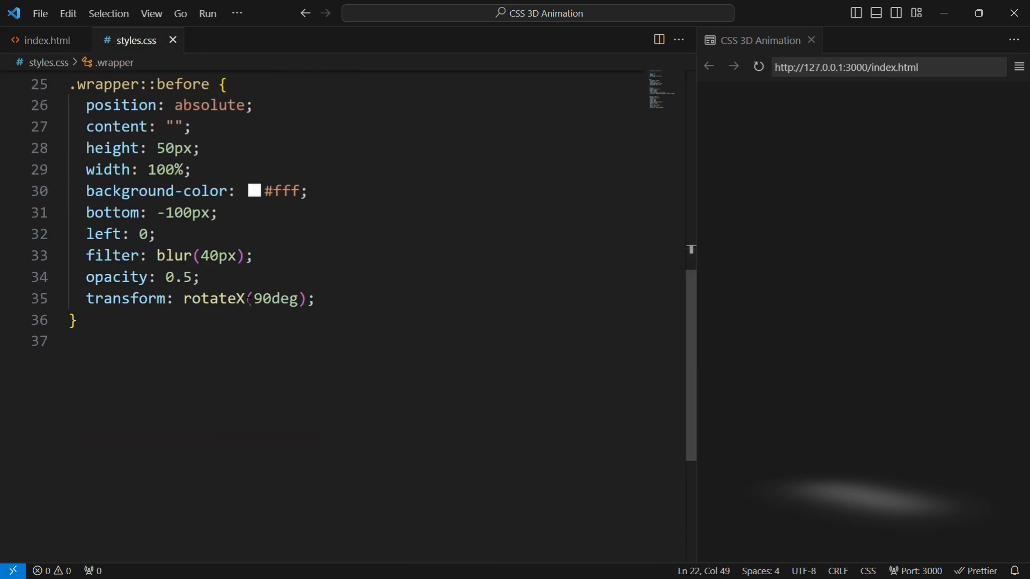
{"action": "type", "text": ".wrapper .box {"}
{"action": "type", "text": "wi"}
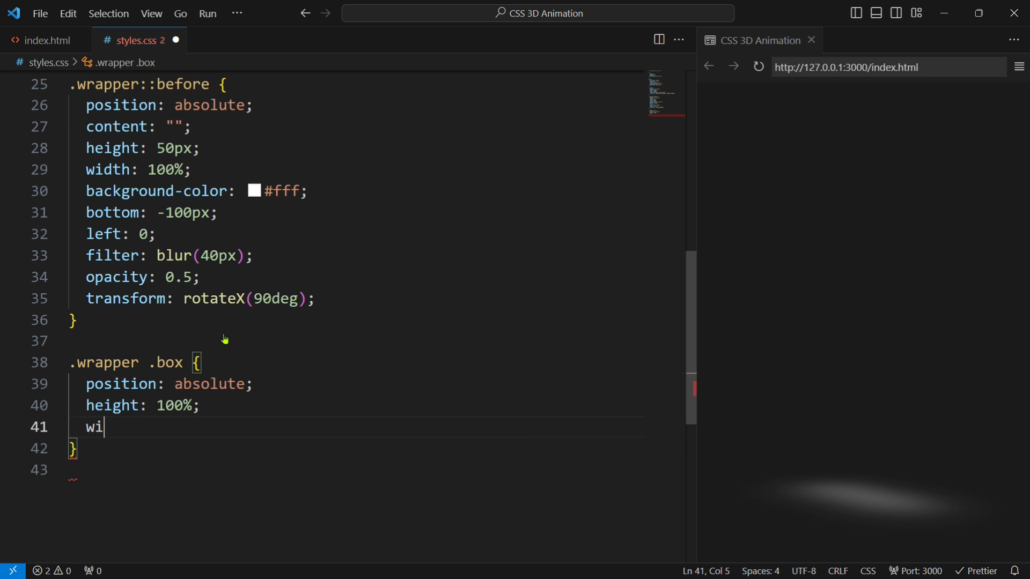
{"action": "type", "text": "dth: 100%;"}
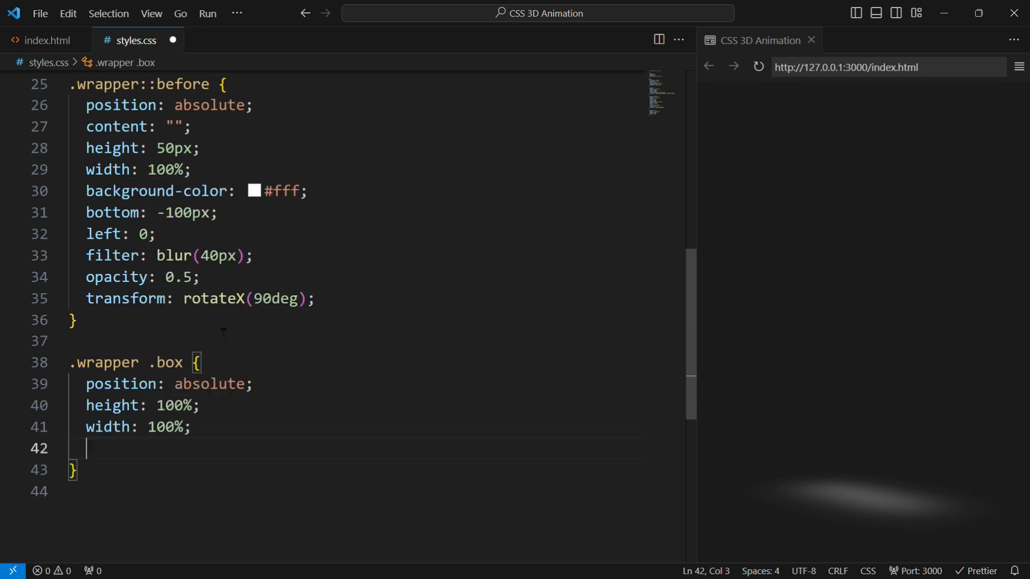
{"action": "type", "text": "top: 0;"}
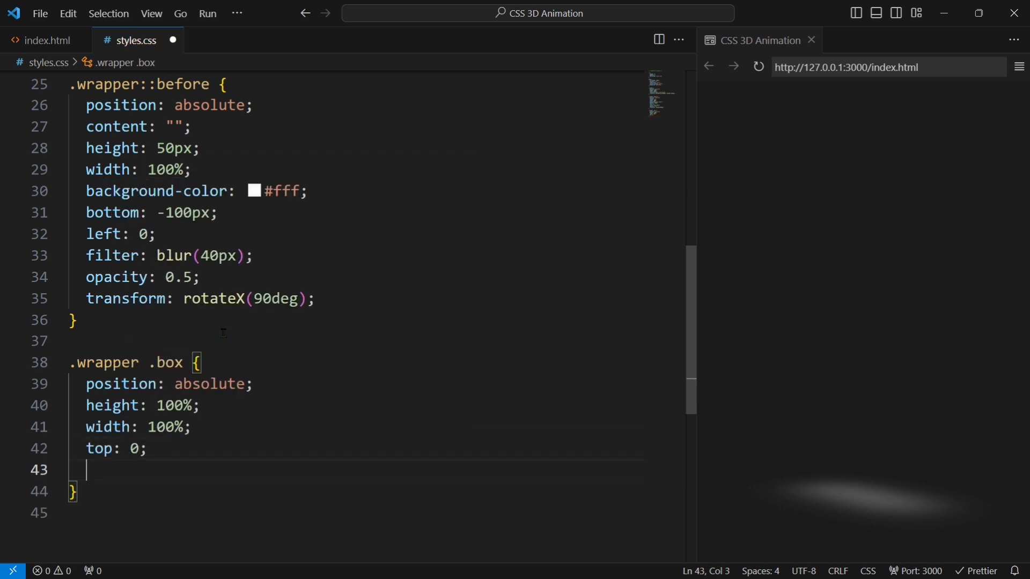